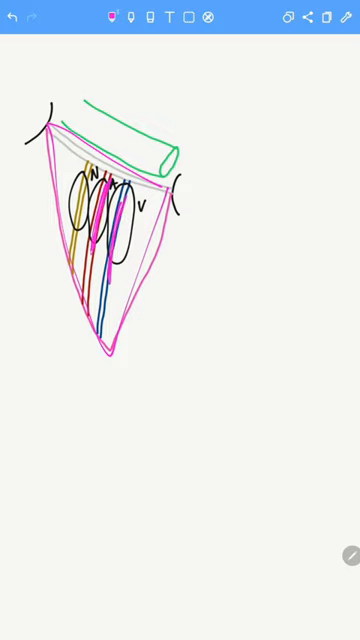
Draw a magenta arrow into the medial compartment, handwrite 'Femoral Canal', and begin 'Fe' below it
left_click(20, 20)
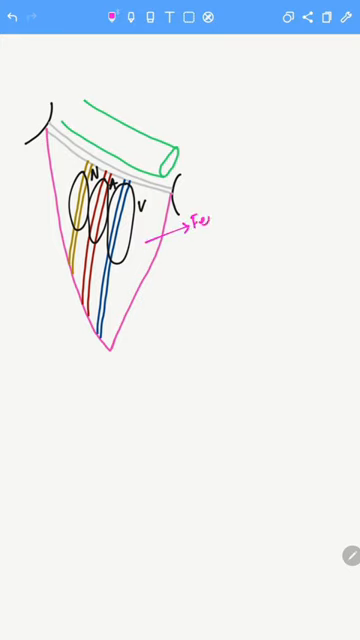
type("Femoral Ca")
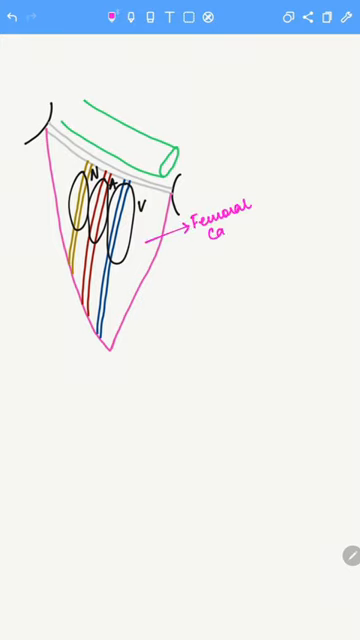
type("nal")
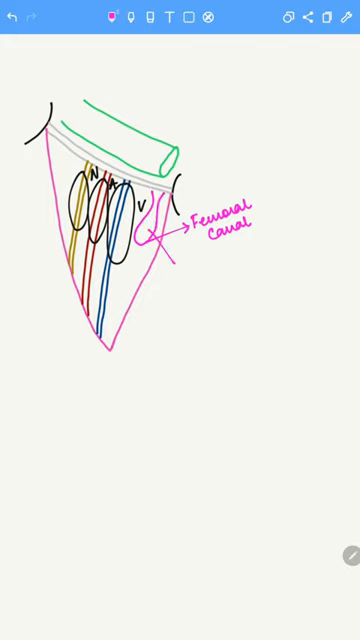
type("Fe")
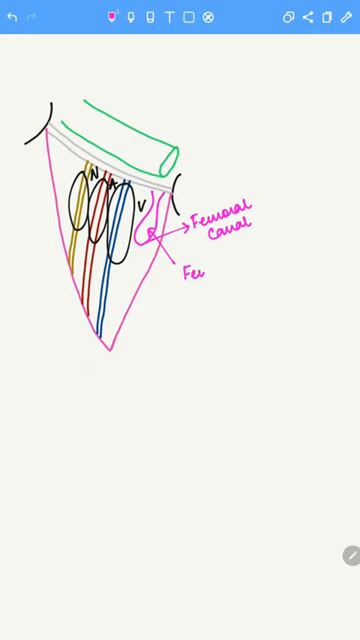